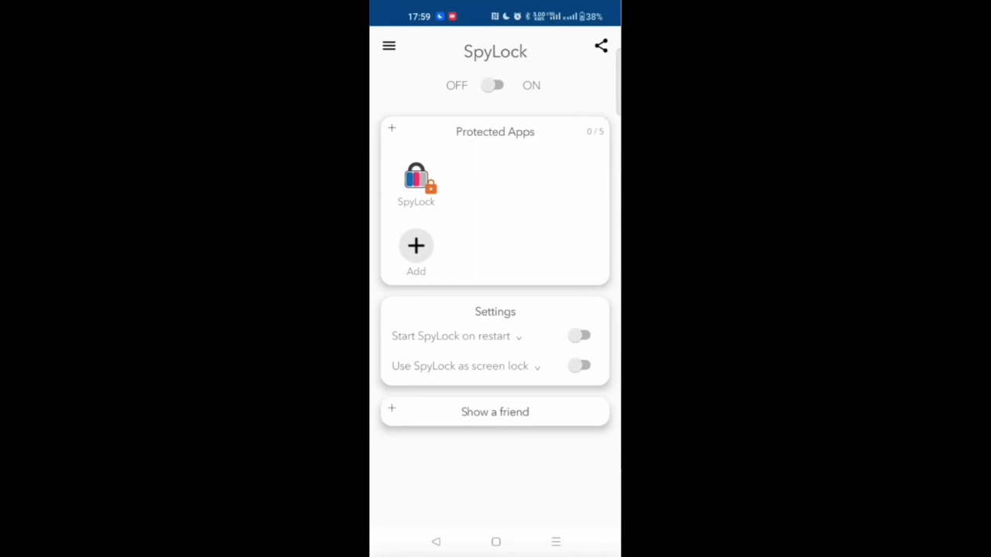
Grant the overlay permission and switch SpyLock protection on.
click(492, 85)
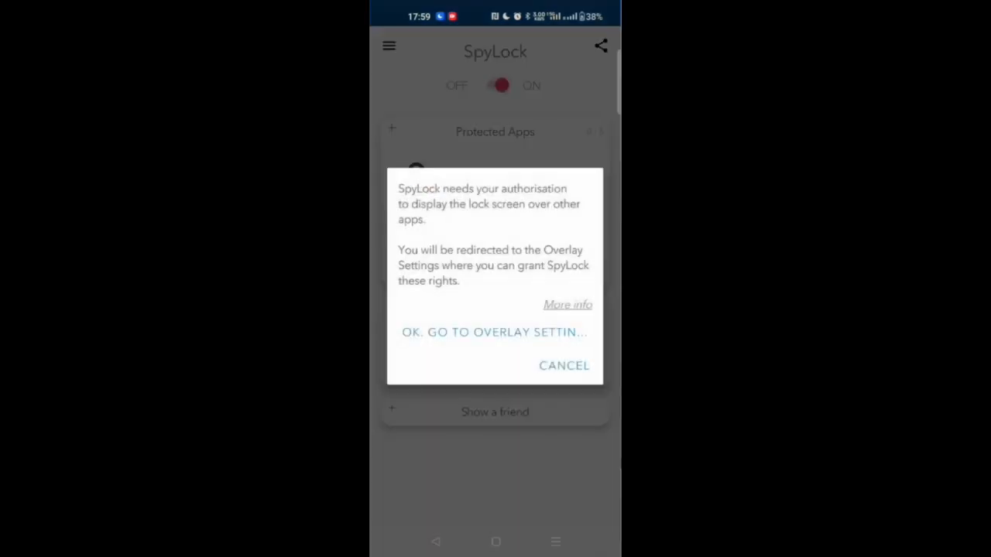
click(564, 365)
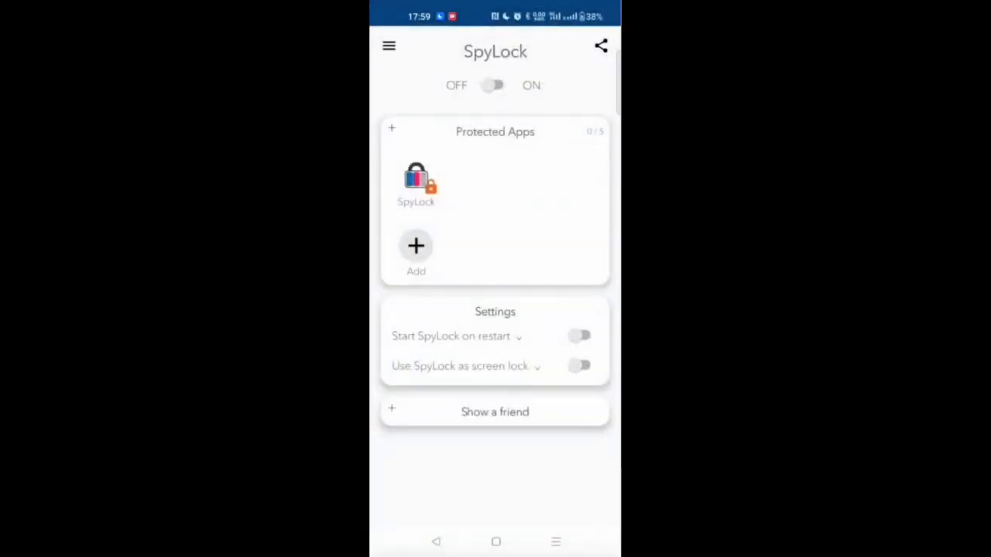
click(494, 85)
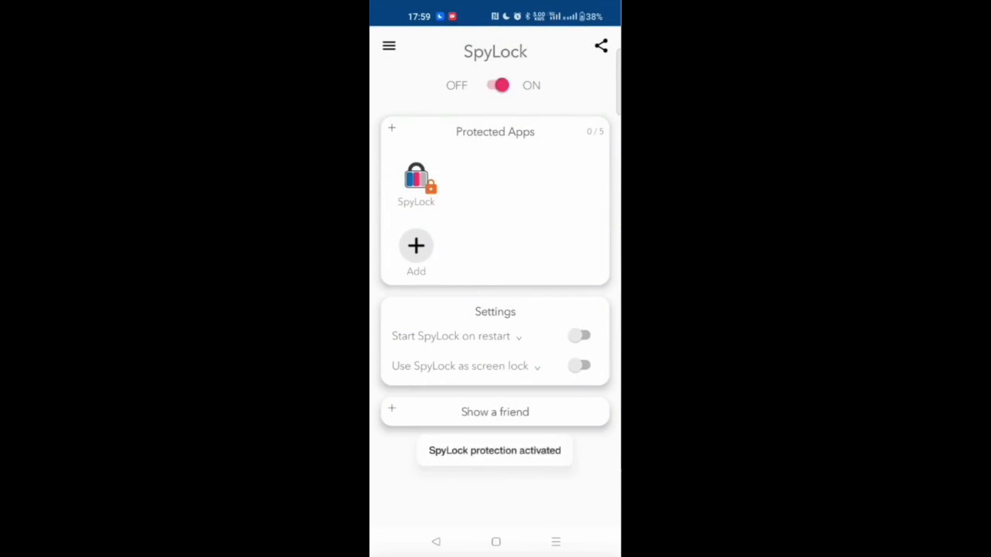
Add WhatsApp to the protected apps and return to SpyLock from the home screen.
click(415, 246)
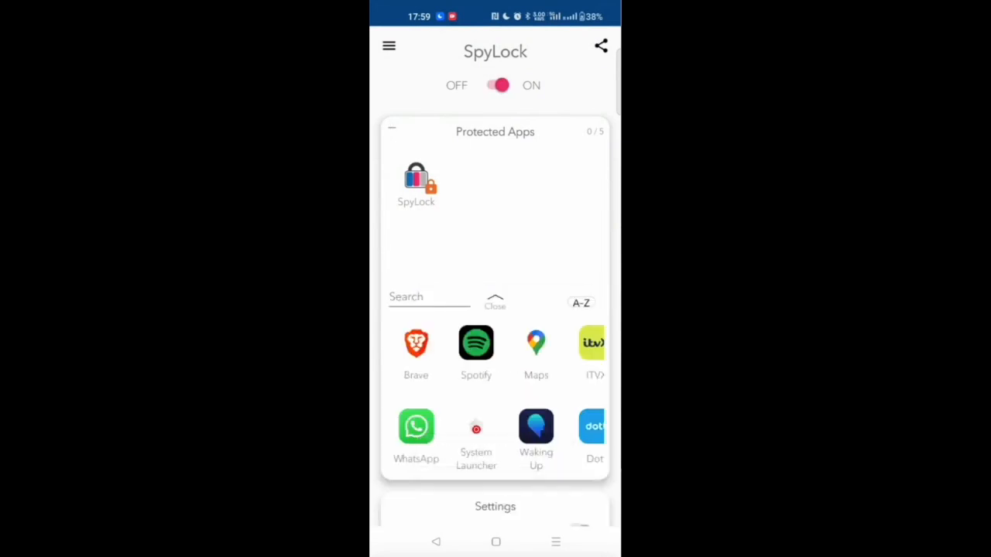
click(415, 427)
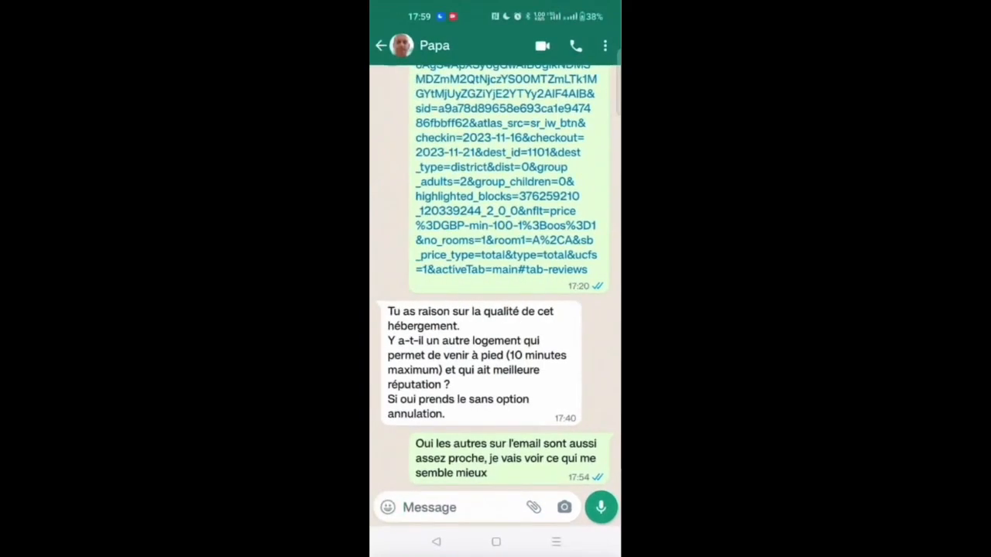
click(381, 45)
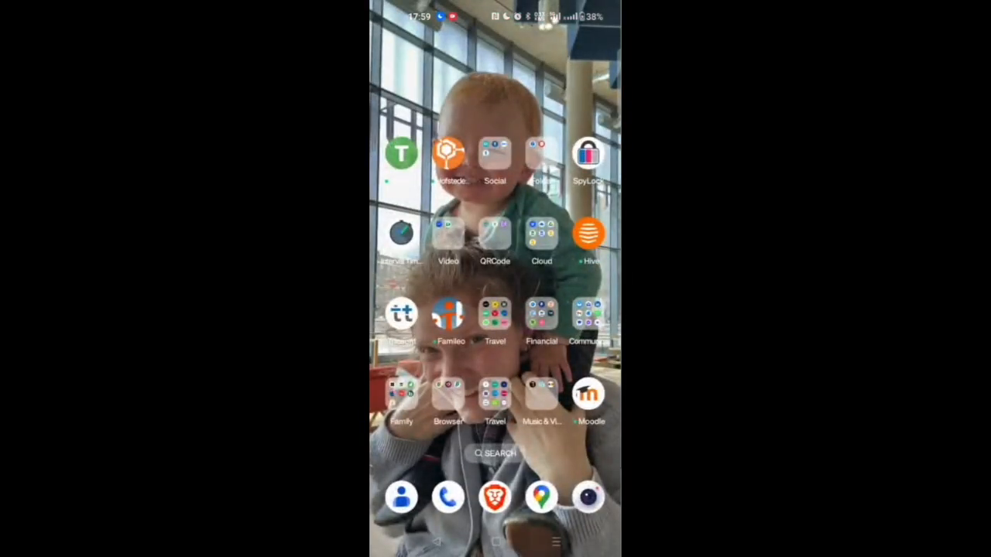
click(590, 153)
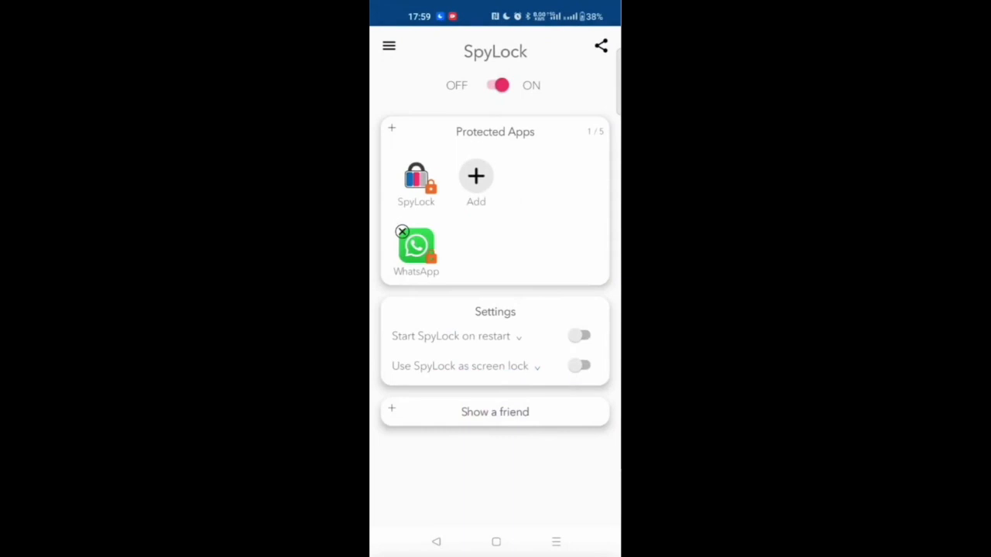
Lock the phone and unlock it by entering the colour code on the code pad.
click(579, 365)
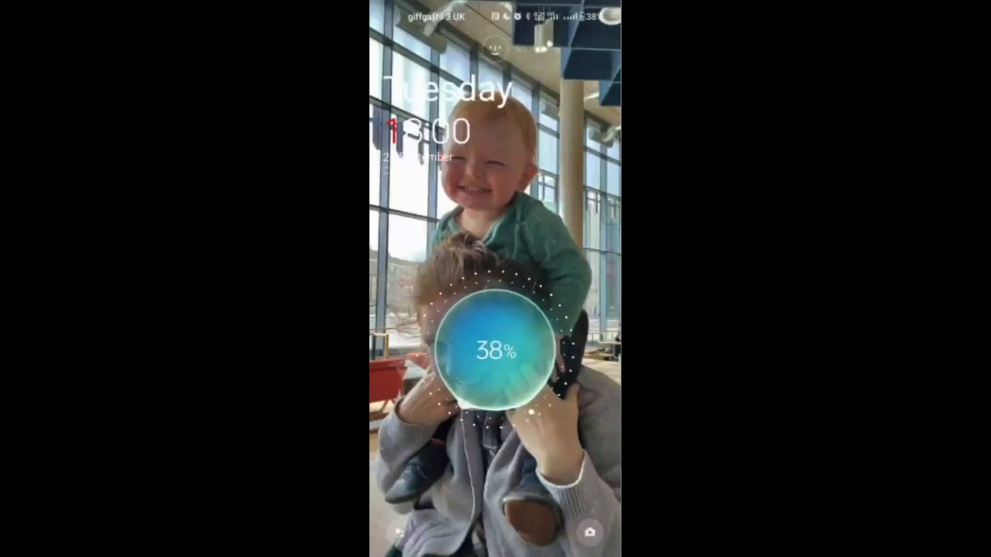
click(495, 348)
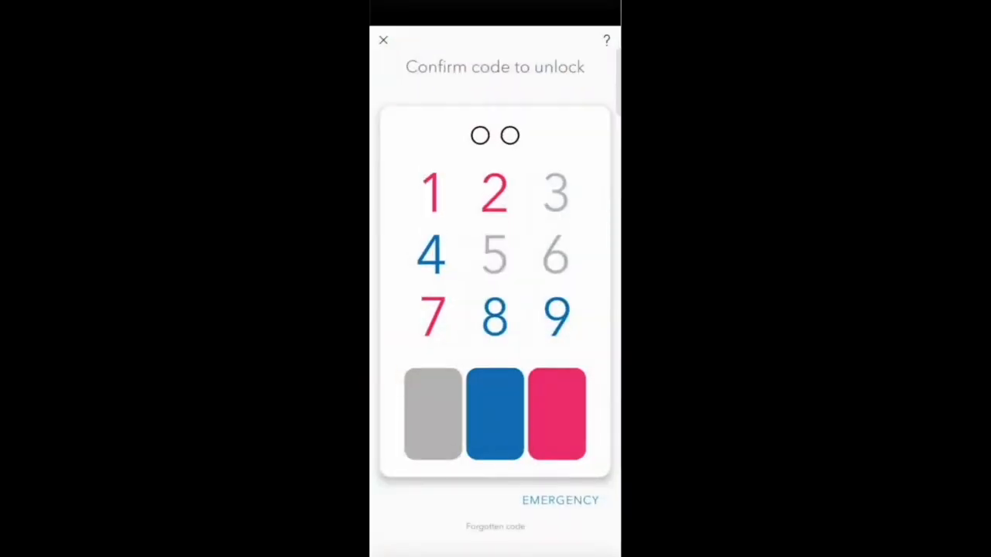
click(557, 412)
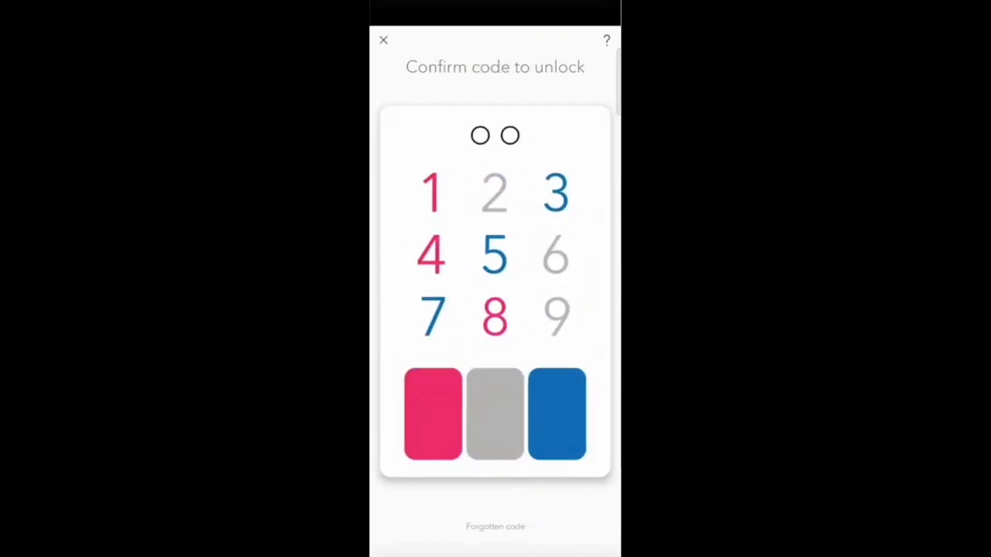
click(494, 316)
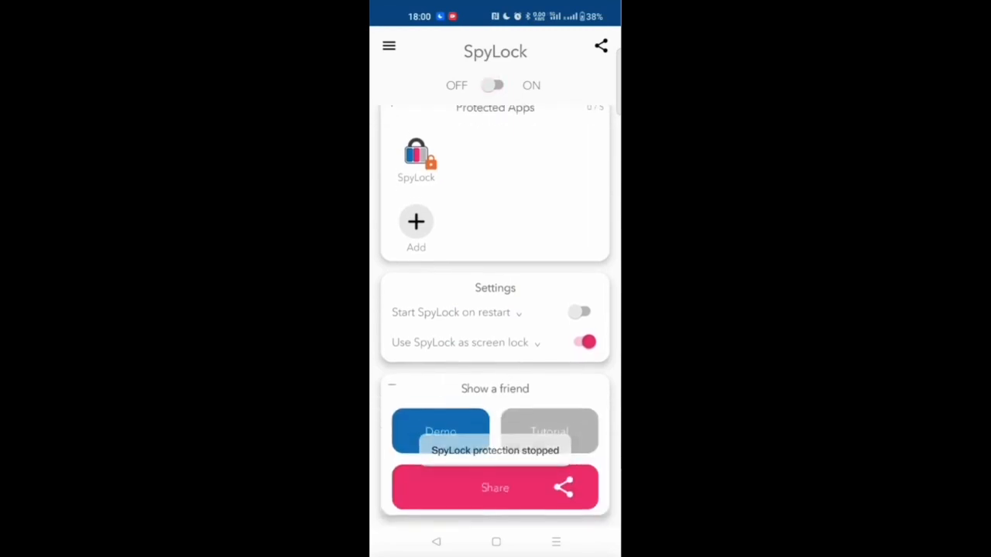
click(439, 431)
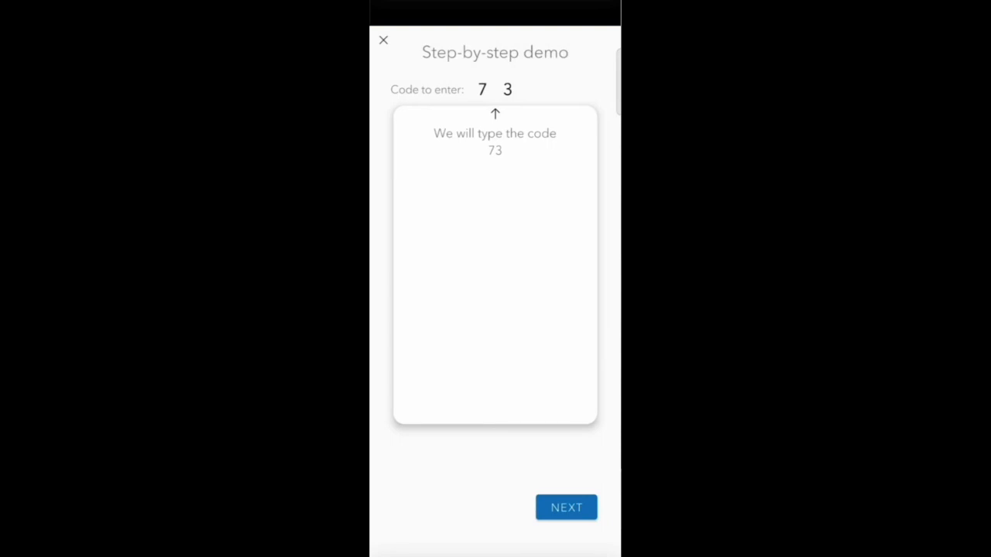
click(567, 508)
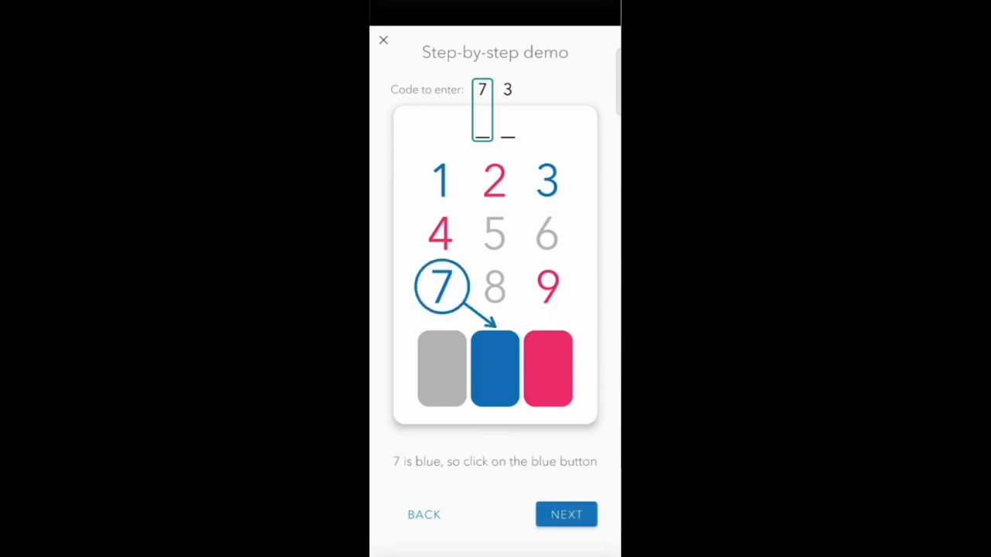
click(493, 368)
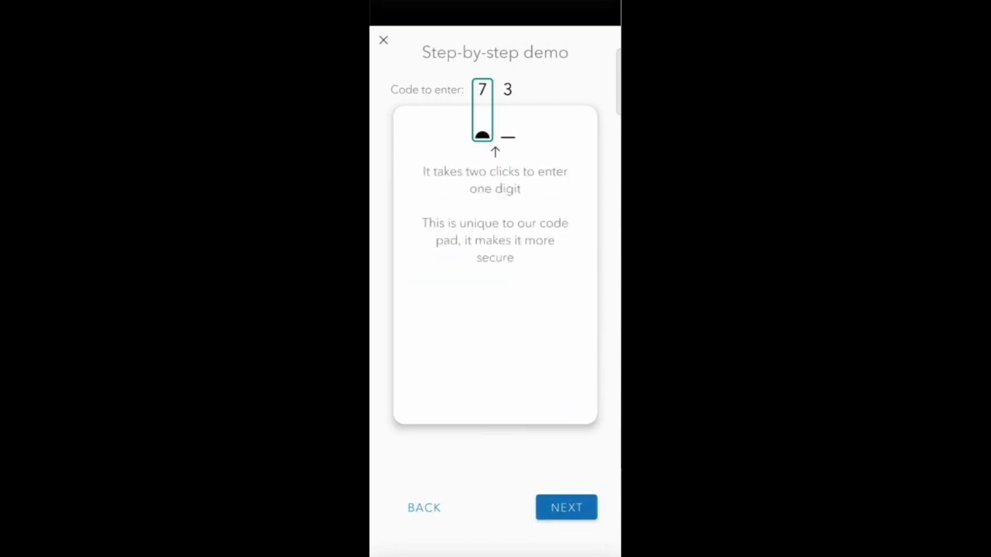
click(567, 508)
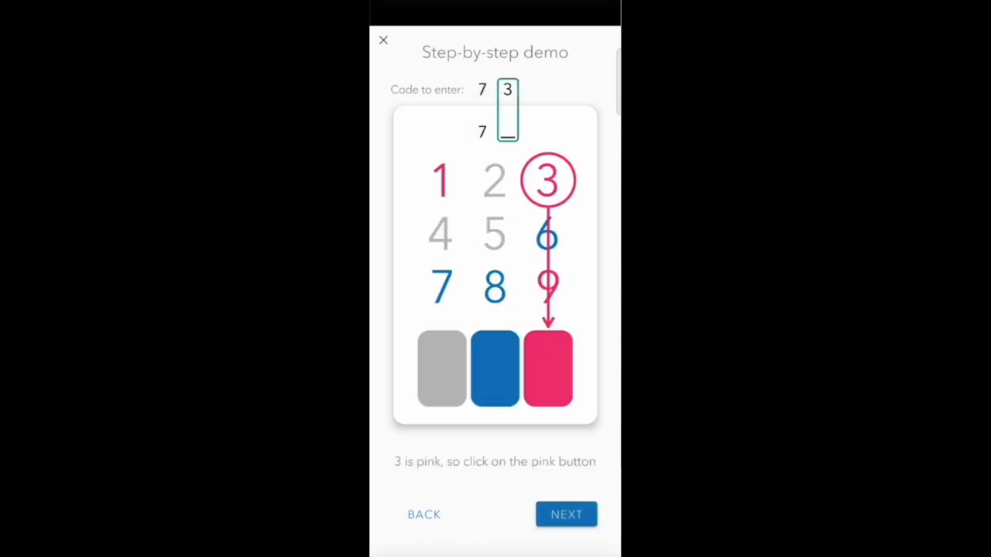
click(548, 368)
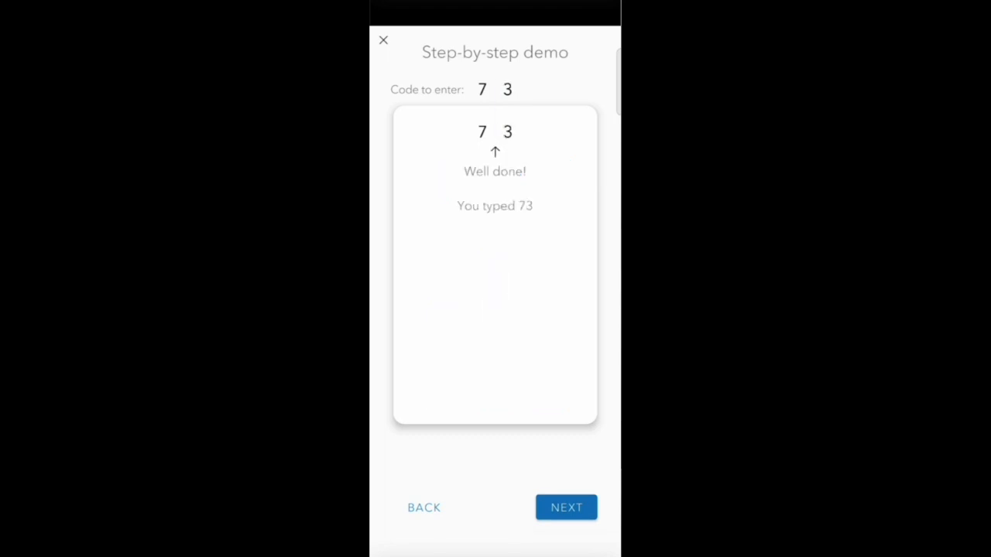
click(567, 508)
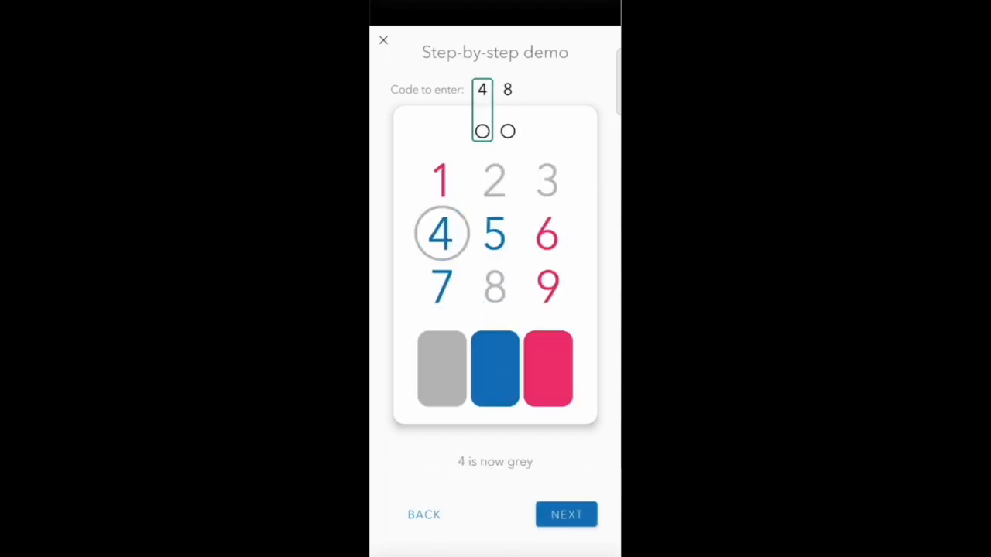
click(567, 513)
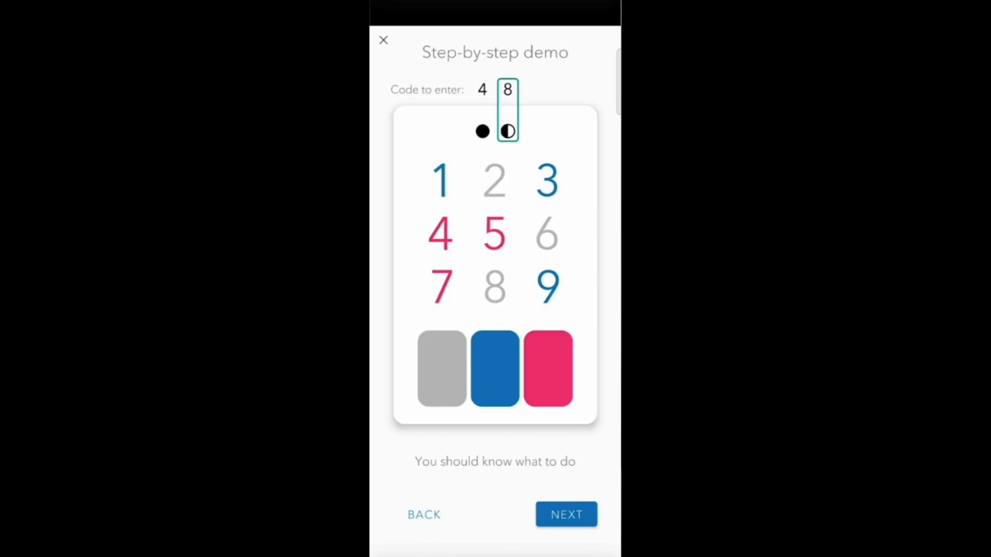
click(548, 368)
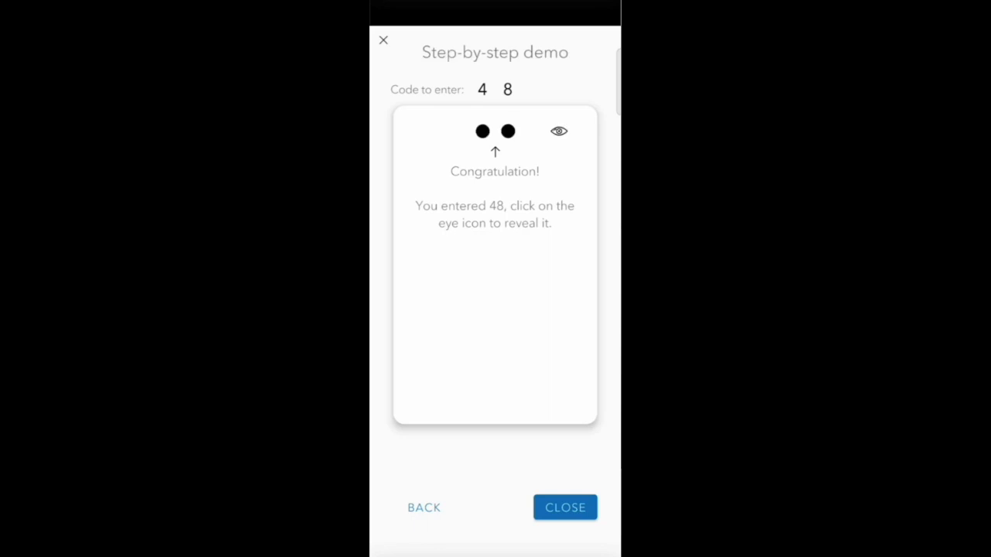
click(564, 507)
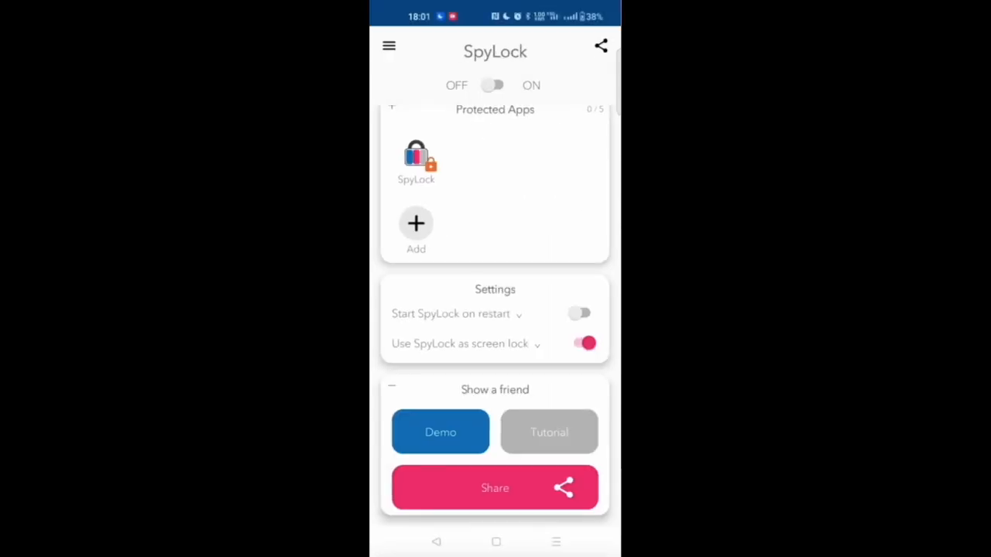
View the Go Unlimited plan pricing from the navigation menu and return.
click(388, 47)
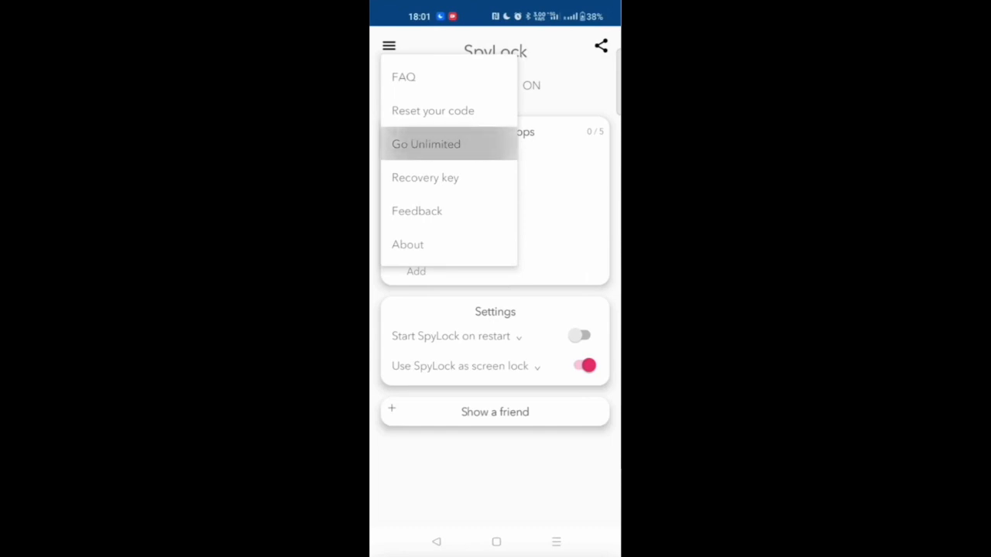
click(426, 144)
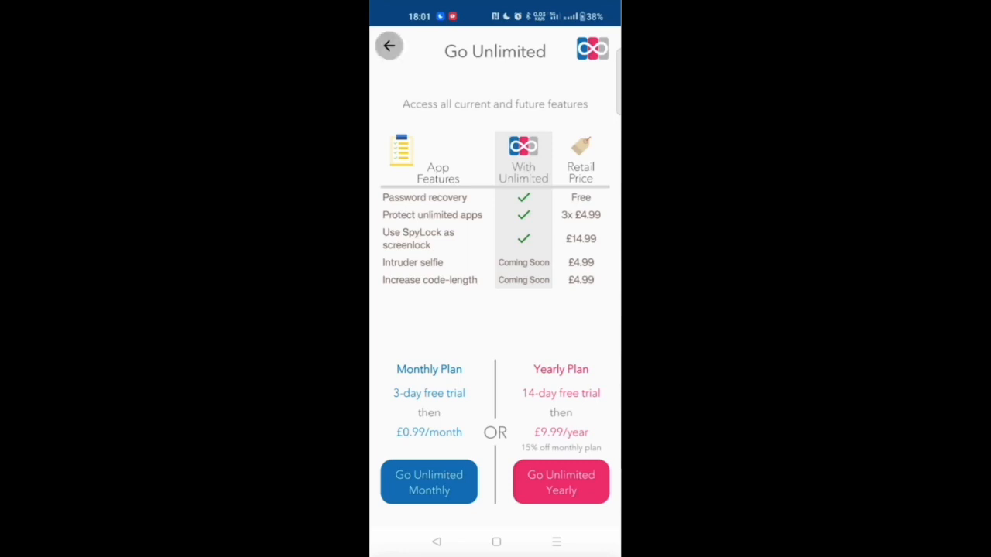
click(388, 45)
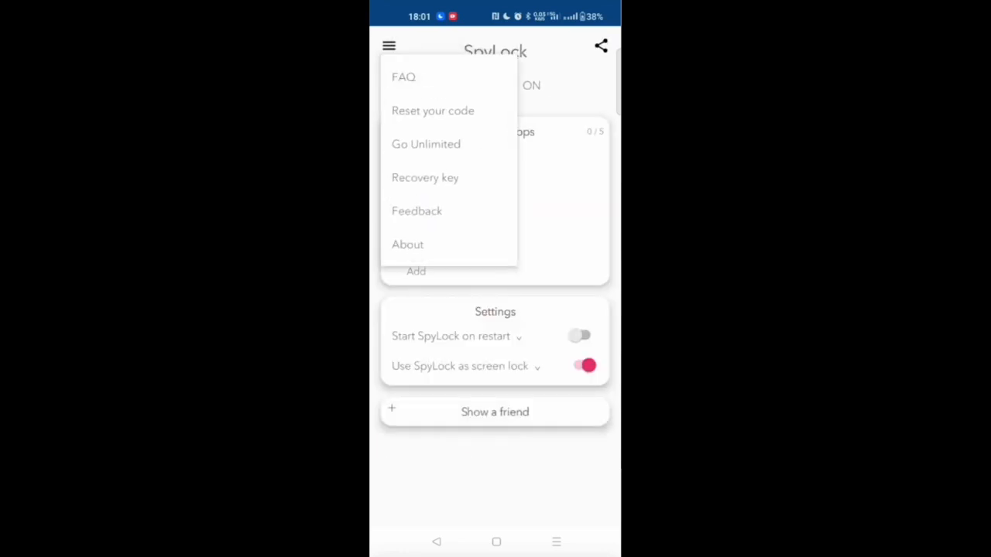
View the recovery key, return to the menu and go to the Feedback page.
click(426, 144)
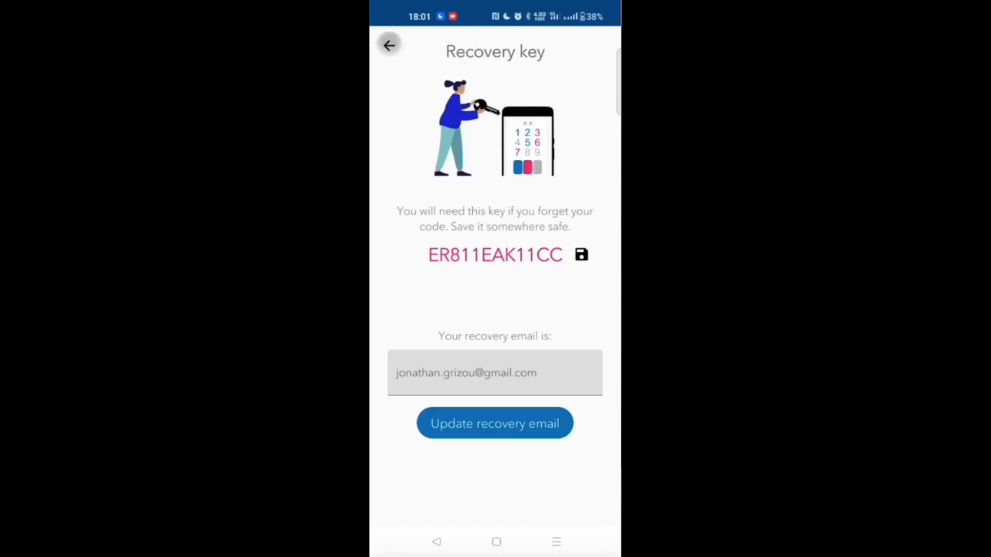
click(387, 45)
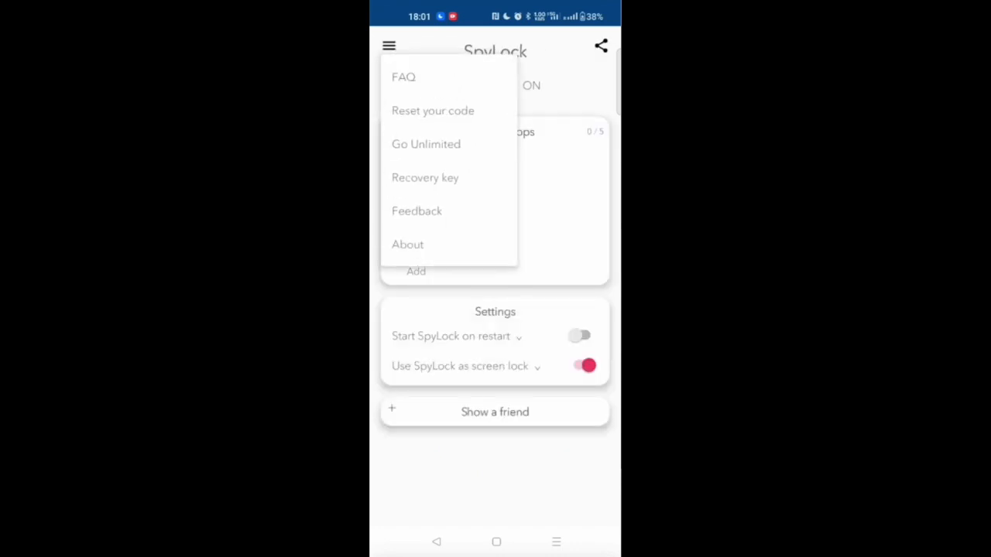
click(416, 211)
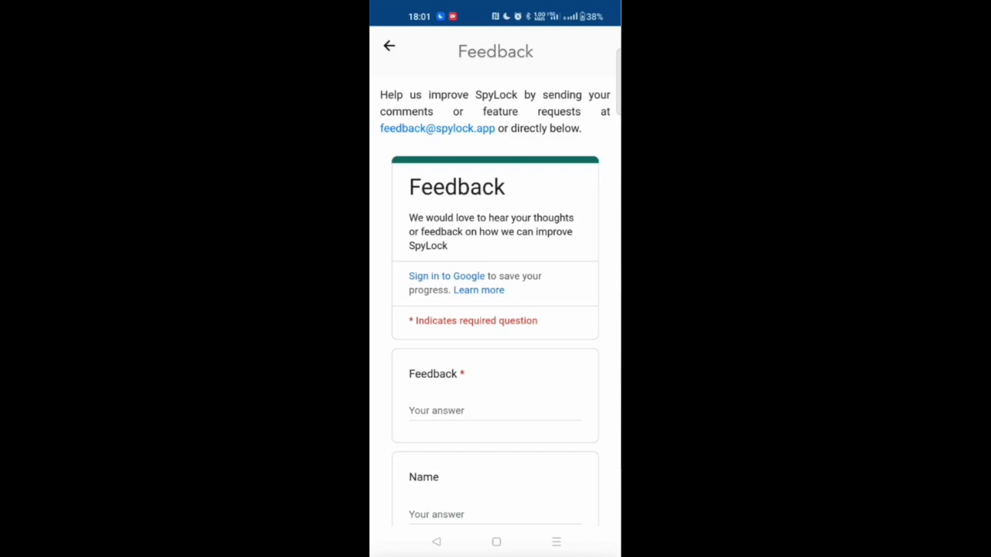
Scroll the feedback form and go back from the About page toward the FAQ.
scroll(down, 3)
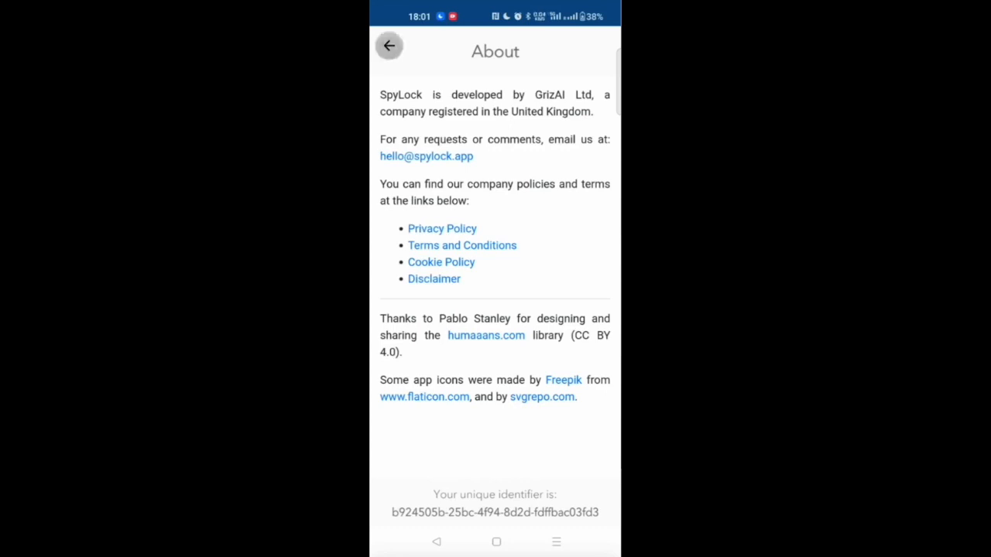
click(389, 44)
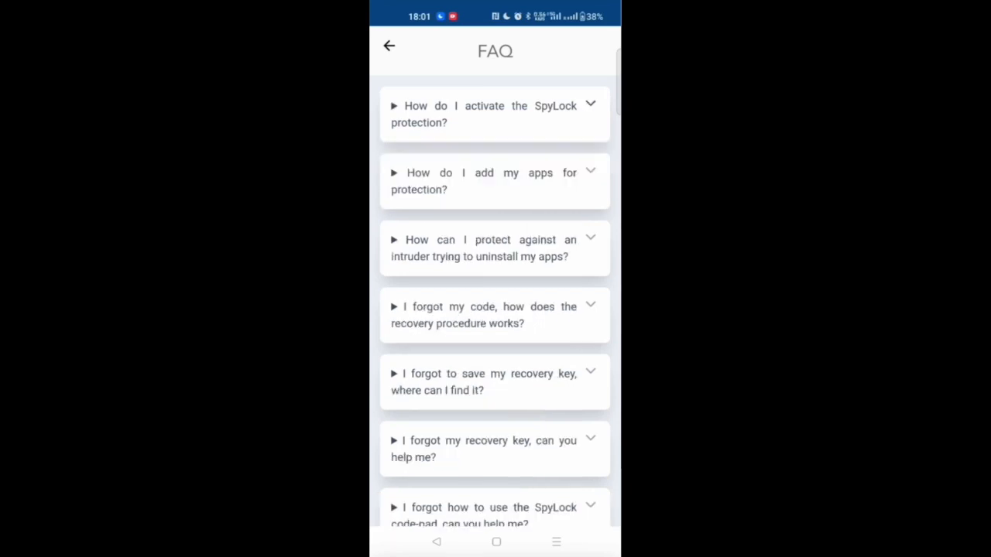
Read the forgotten-code recovery answer in the FAQ.
scroll(down, 3)
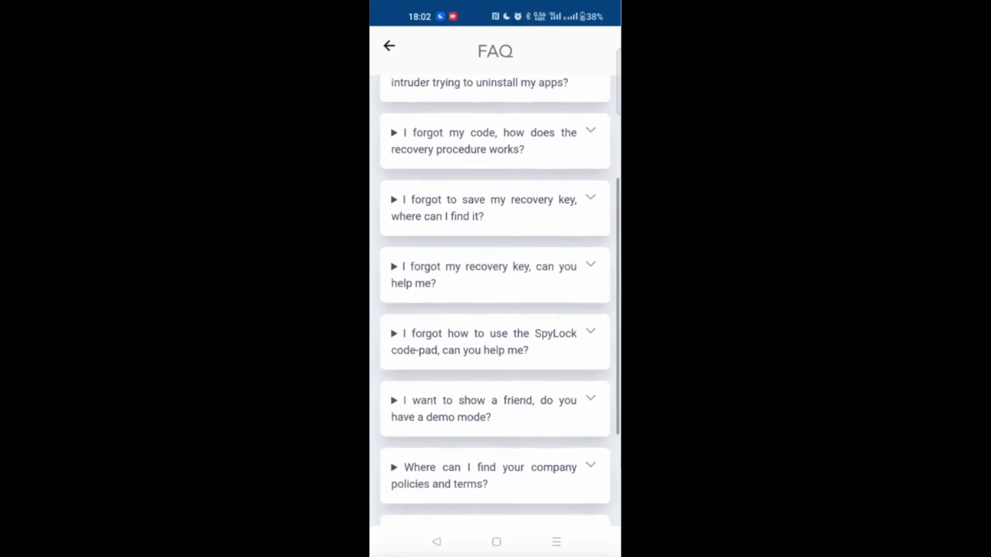
click(495, 139)
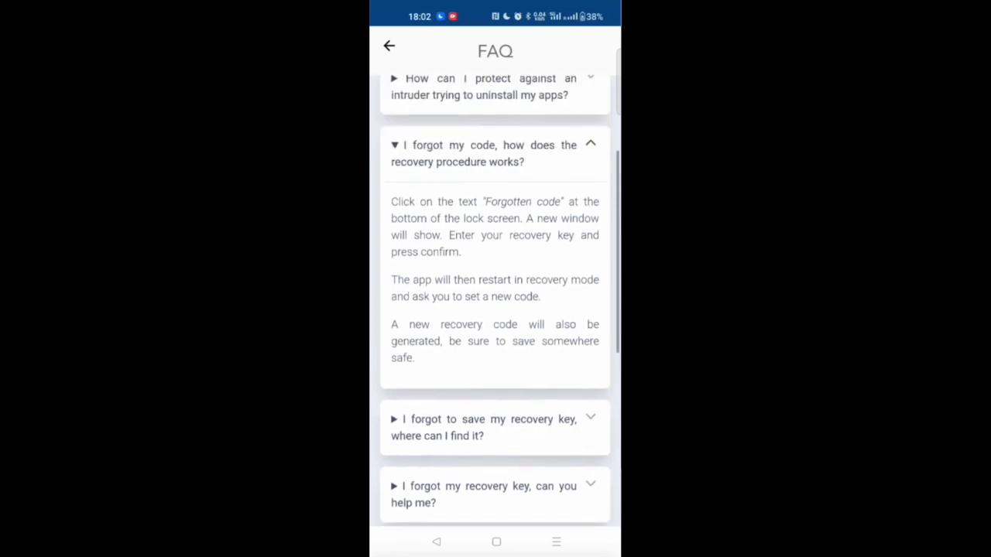
scroll(down, 3)
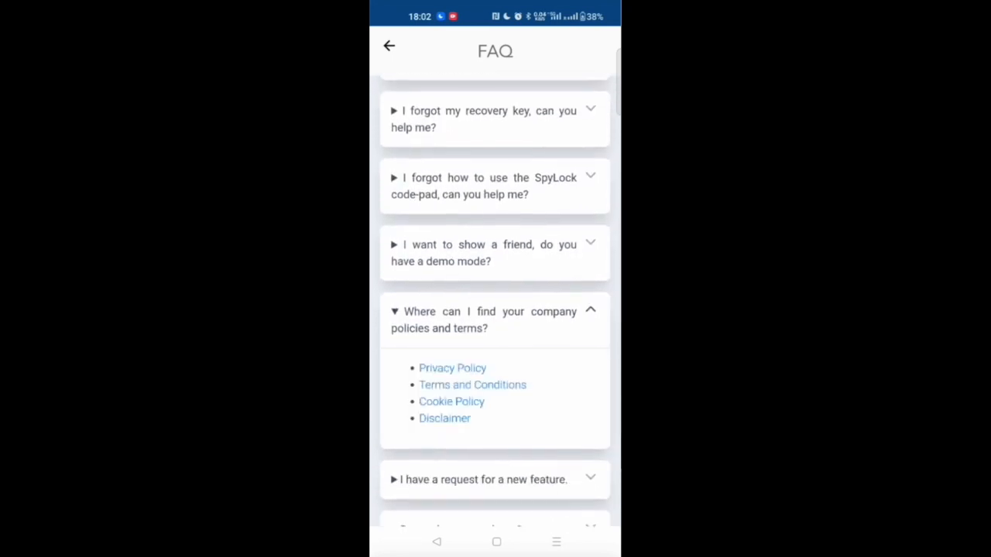
scroll(down, 3)
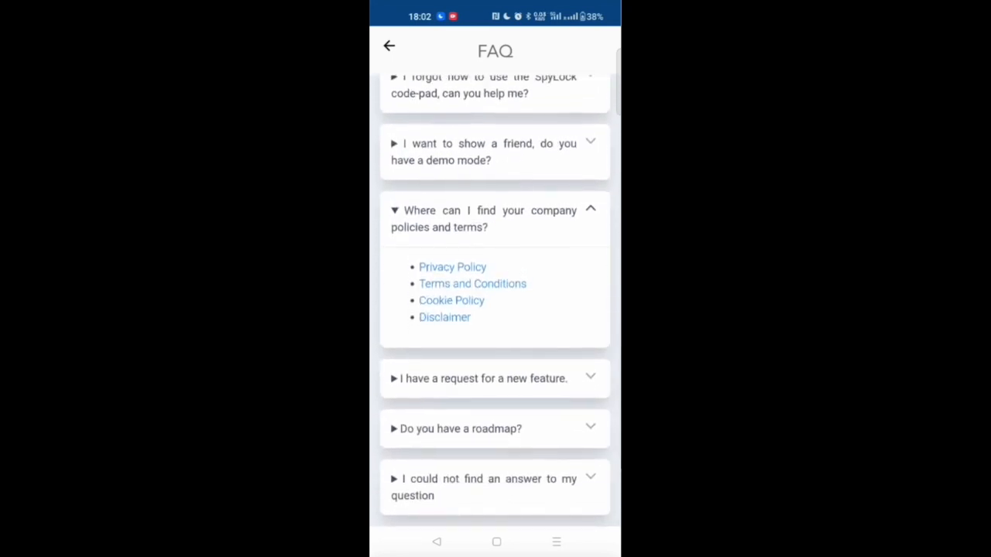
Collapse the company policies question, leave the FAQ and turn off SpyLock as screen lock.
click(483, 378)
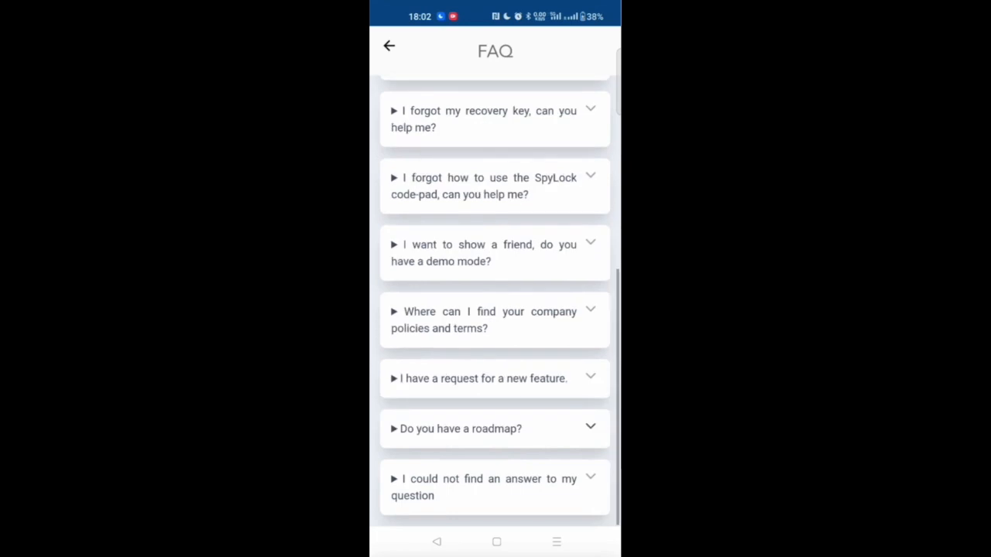
click(494, 486)
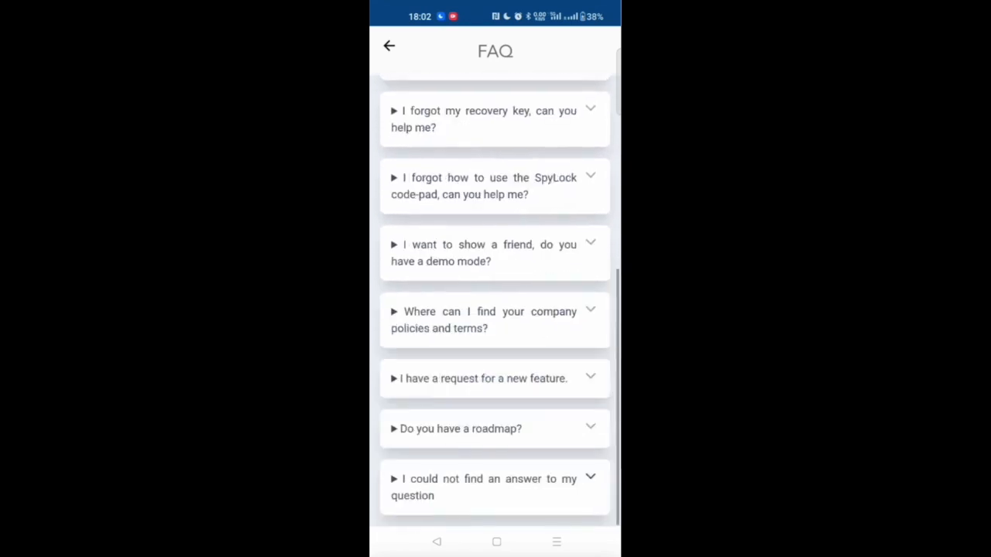
click(388, 46)
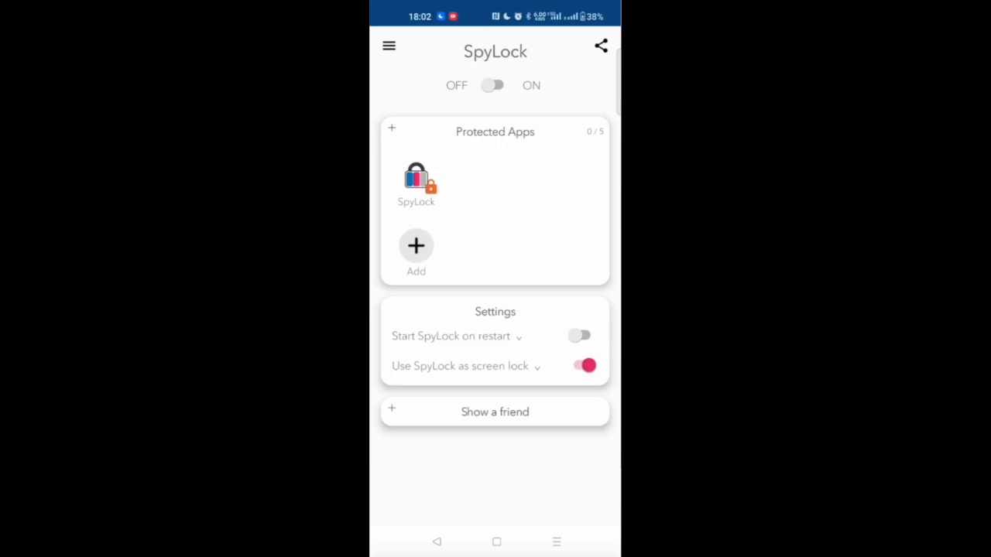
click(579, 365)
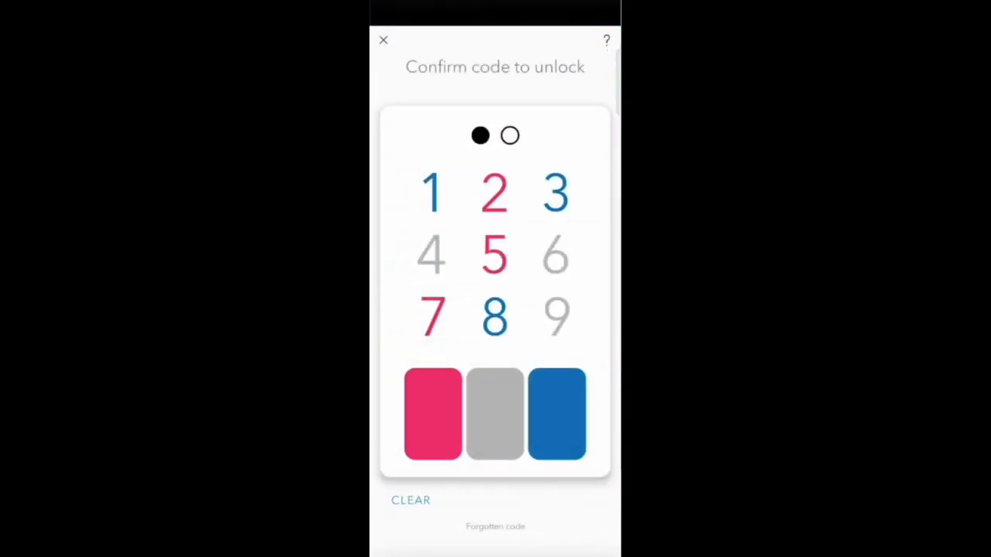
Clear the partly entered code, ask for forgotten-code help and start the code-pad tutorial.
click(495, 413)
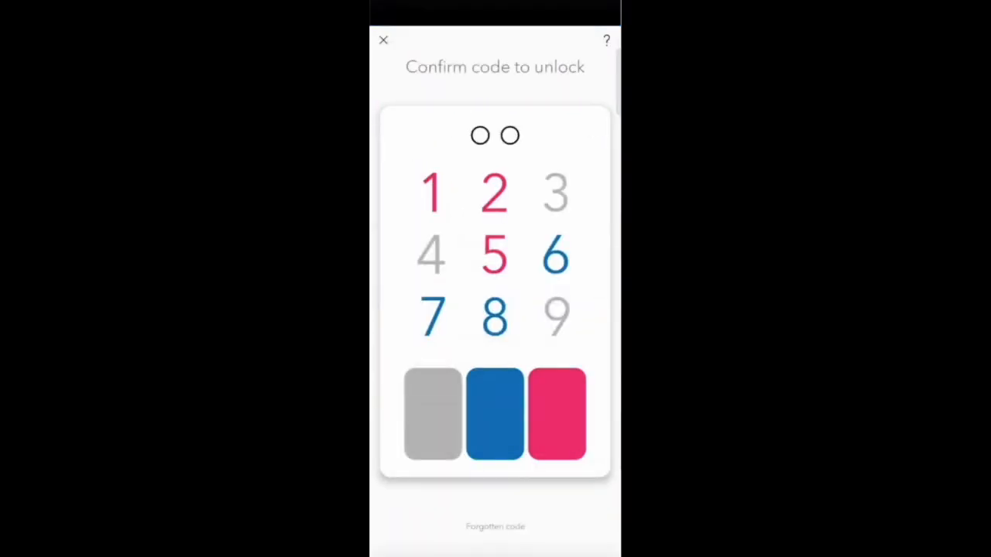
click(496, 527)
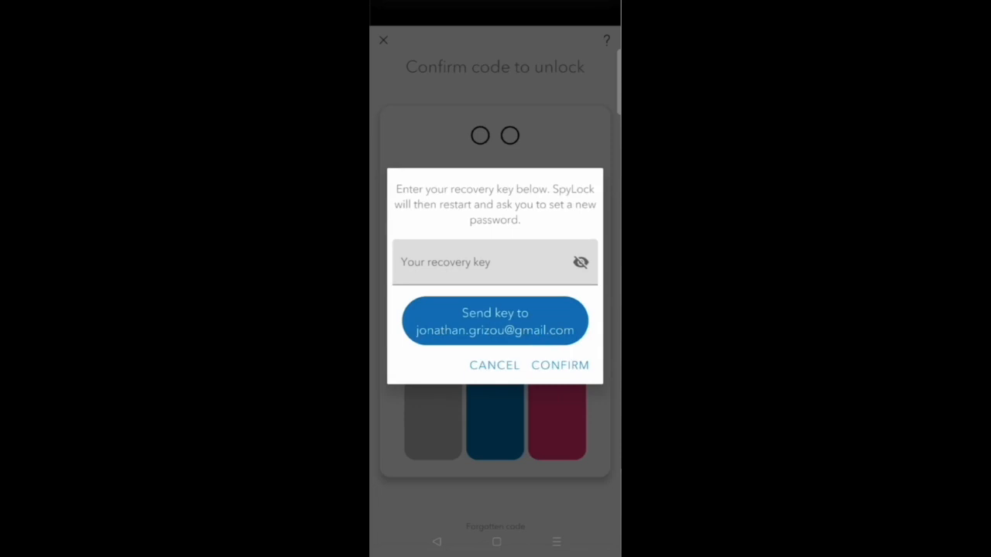
click(493, 365)
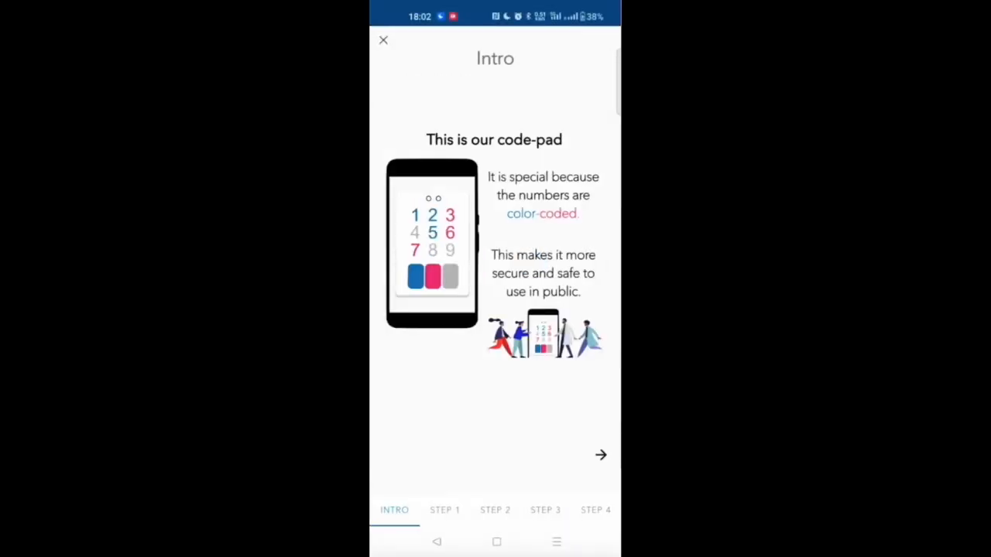
Step through tutorial Steps 1–4 and close the tutorial.
click(600, 455)
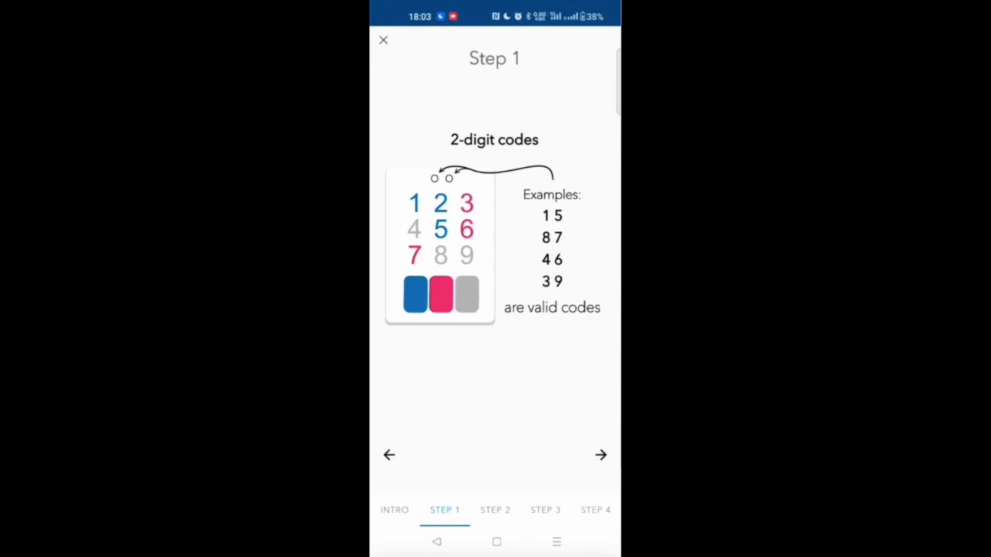
click(601, 455)
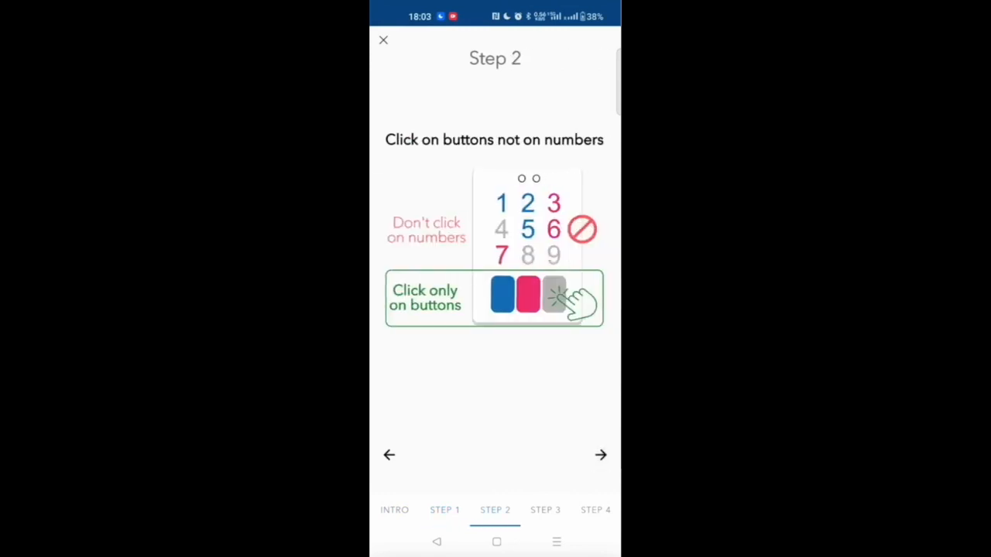
click(600, 455)
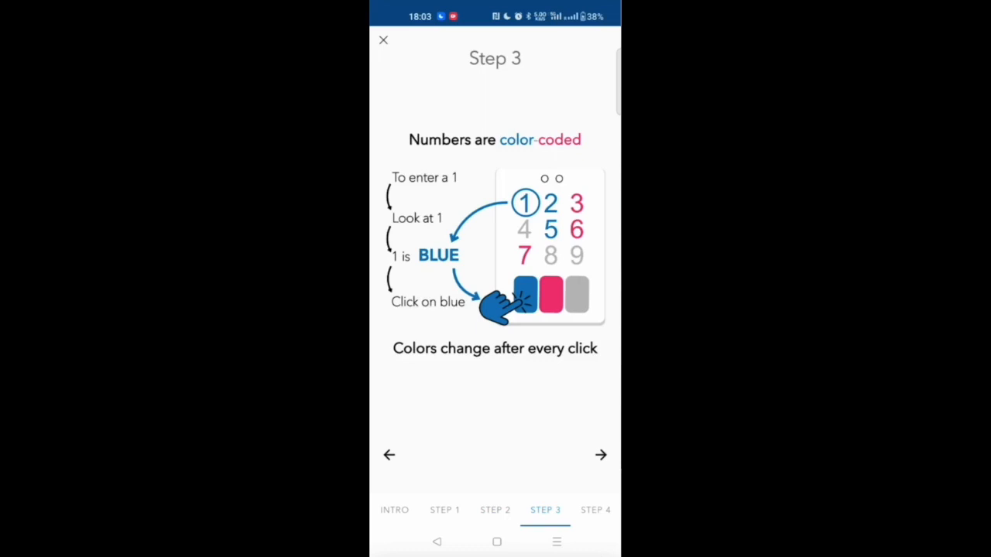
click(601, 456)
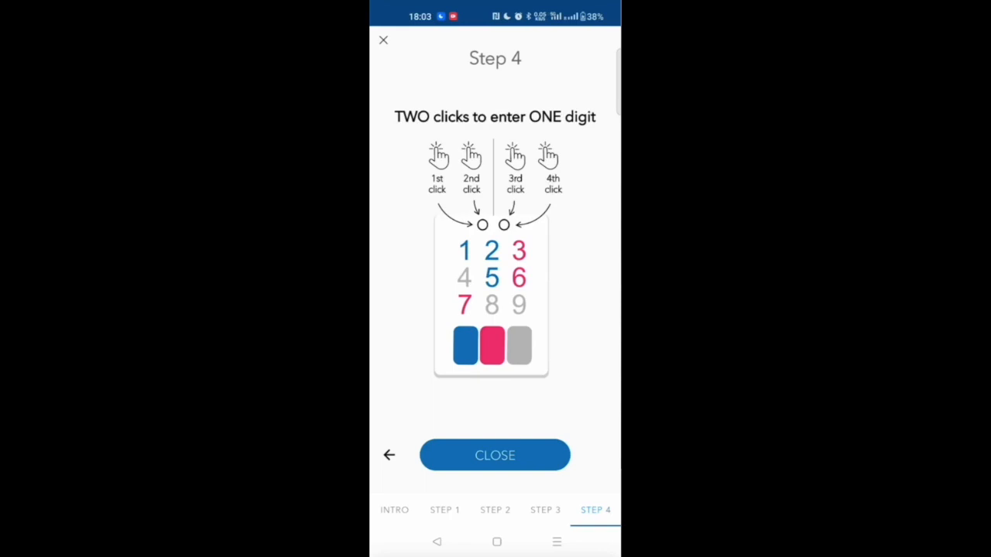
click(495, 456)
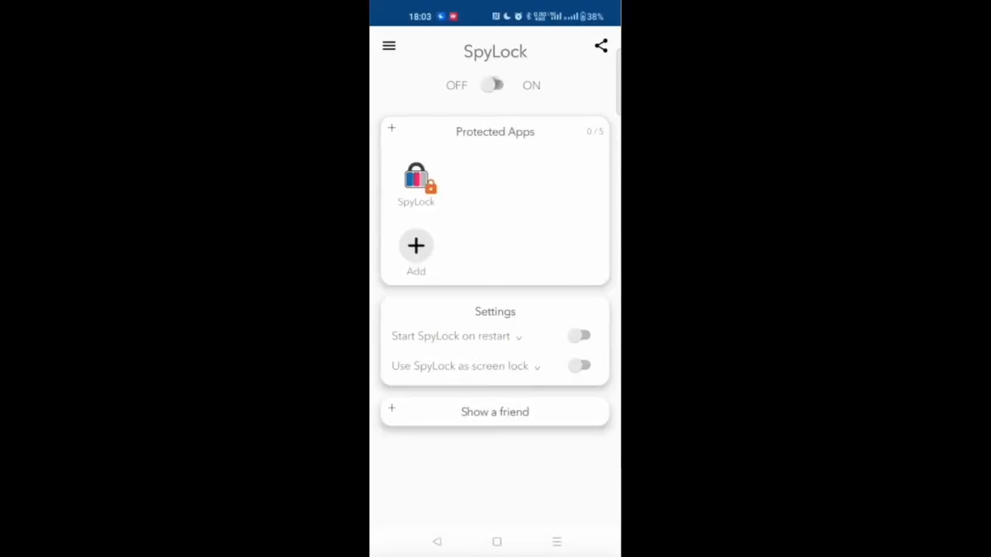
Add another protected app until the 12-apps-for-£4.99 limit offer appears.
click(496, 85)
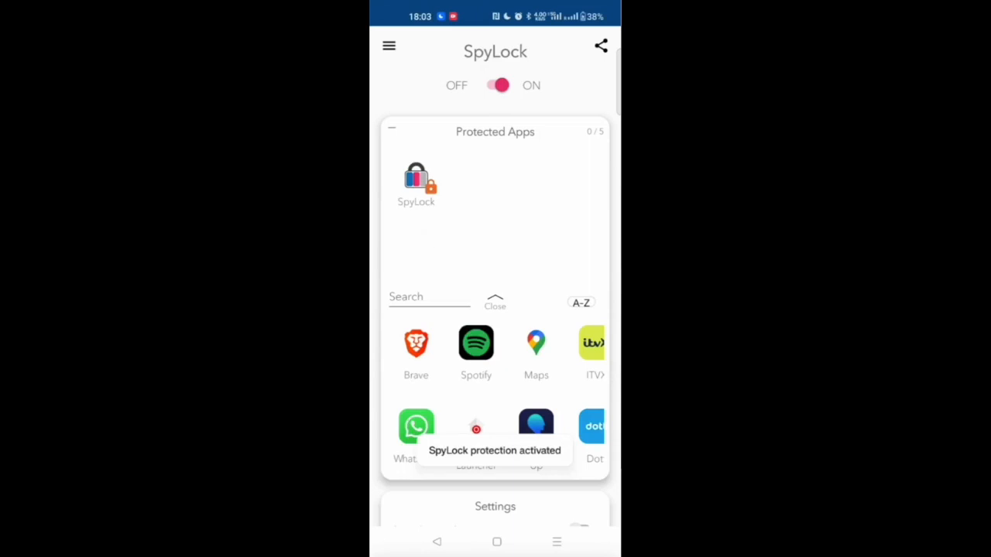
click(477, 344)
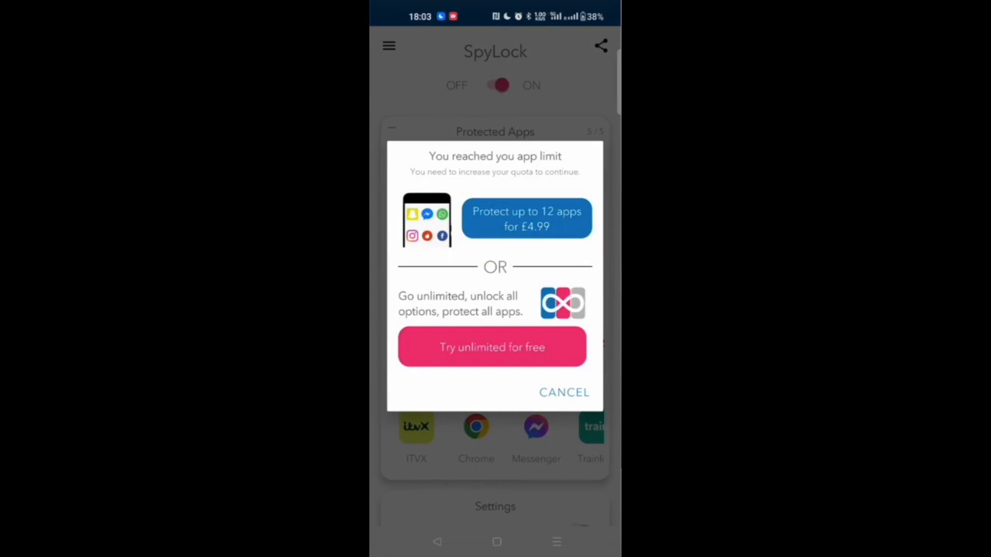
View the unlimited subscription plans and return to the full 5 of 5 protected list.
click(493, 347)
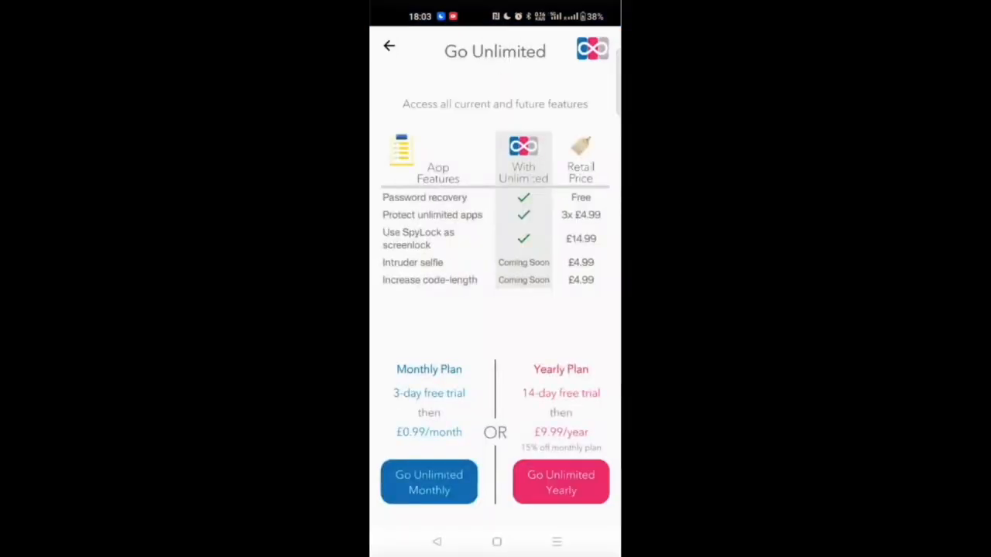
click(560, 483)
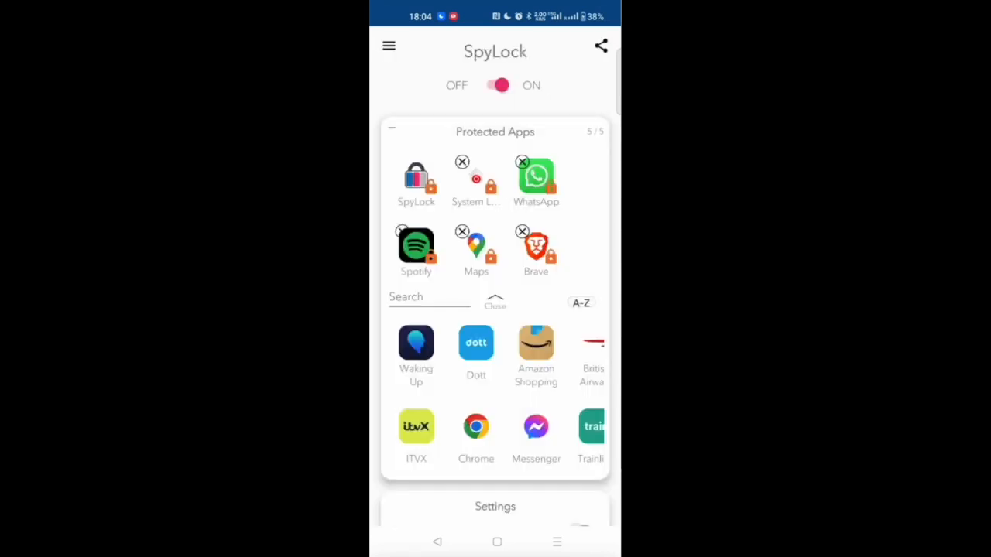
Switch protection OFF, search 'test' in the app picker, then close the picker.
click(499, 85)
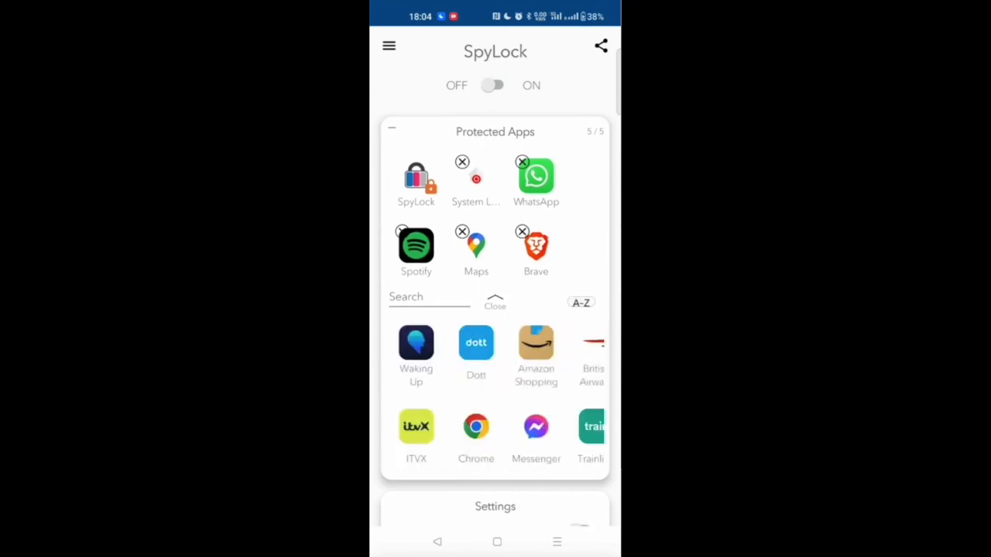
scroll(down, 3)
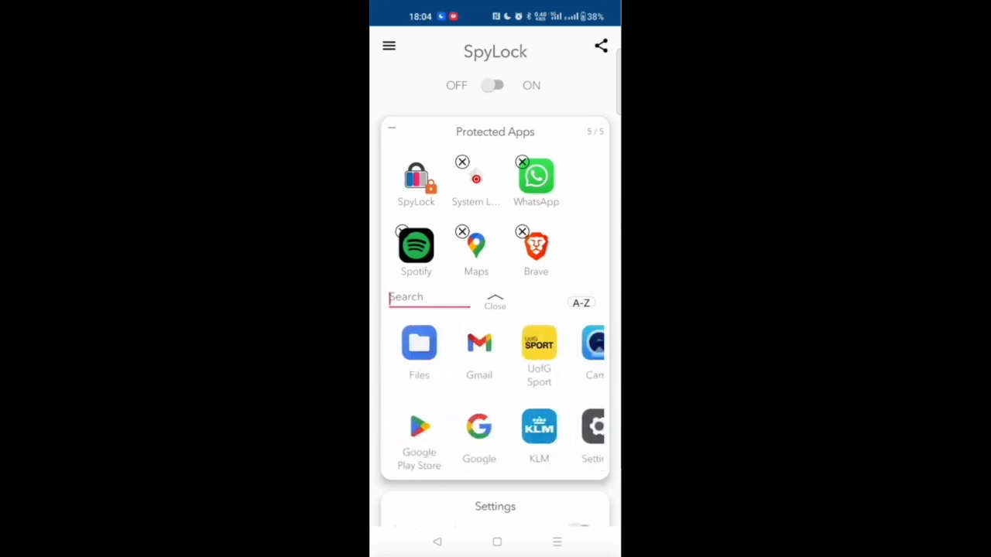
text(test)
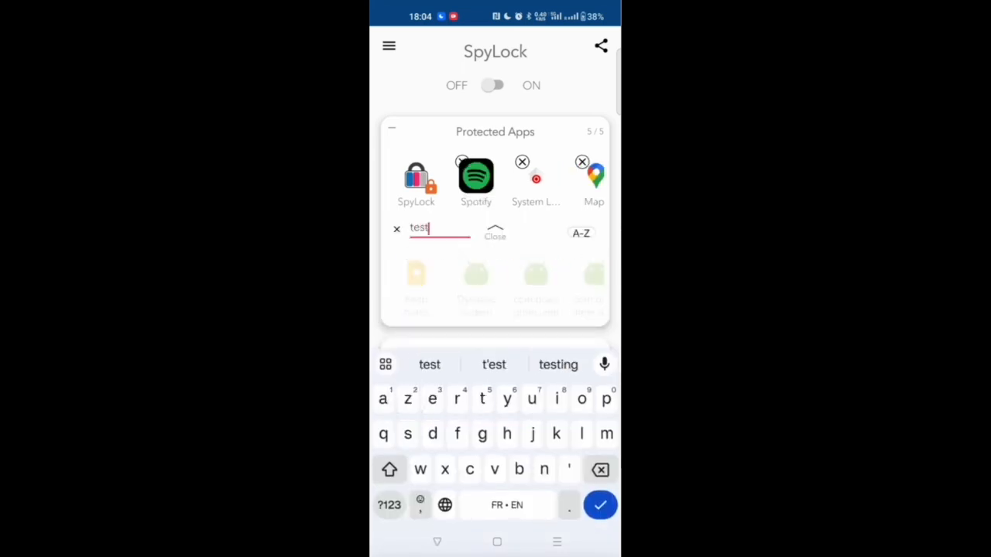
click(397, 229)
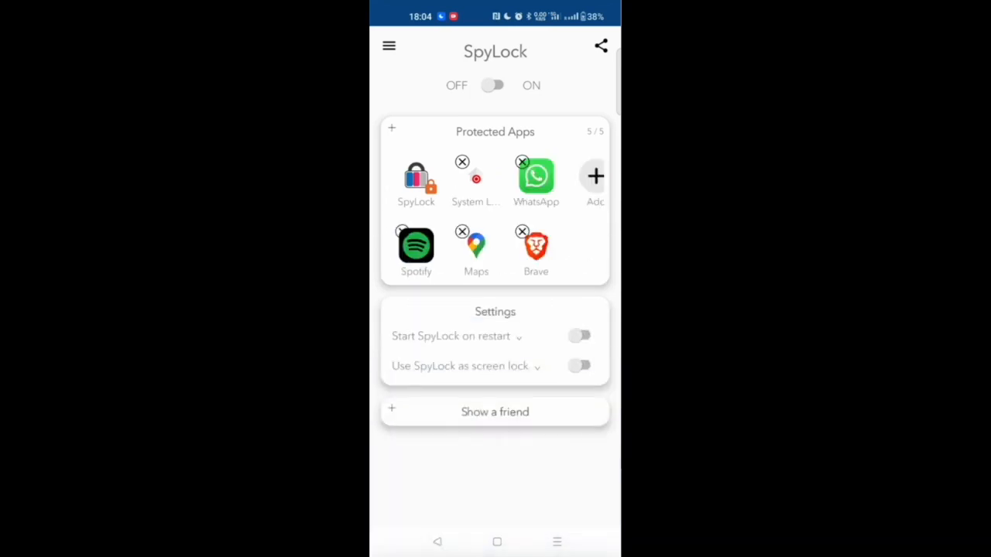
Remove all protected apps (0 of 5) and expand the setting explanations and Show a friend.
click(522, 161)
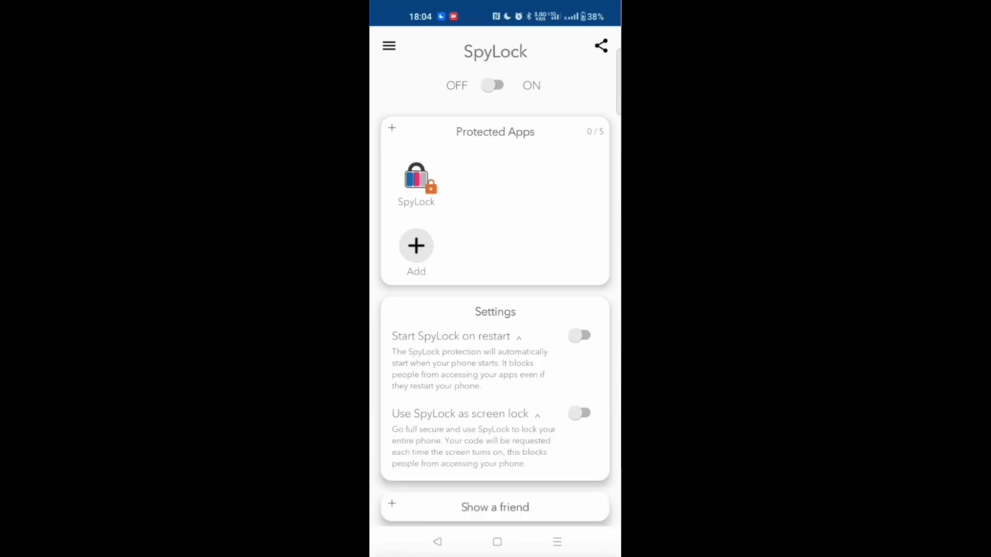
scroll(down, 3)
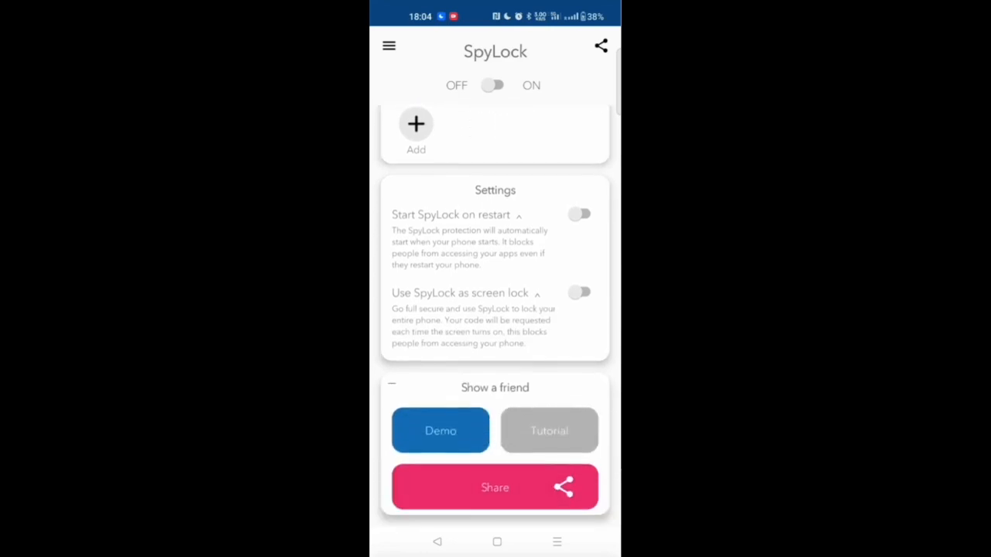
Start Demo mode and enter a digit on the demo code pad.
click(440, 430)
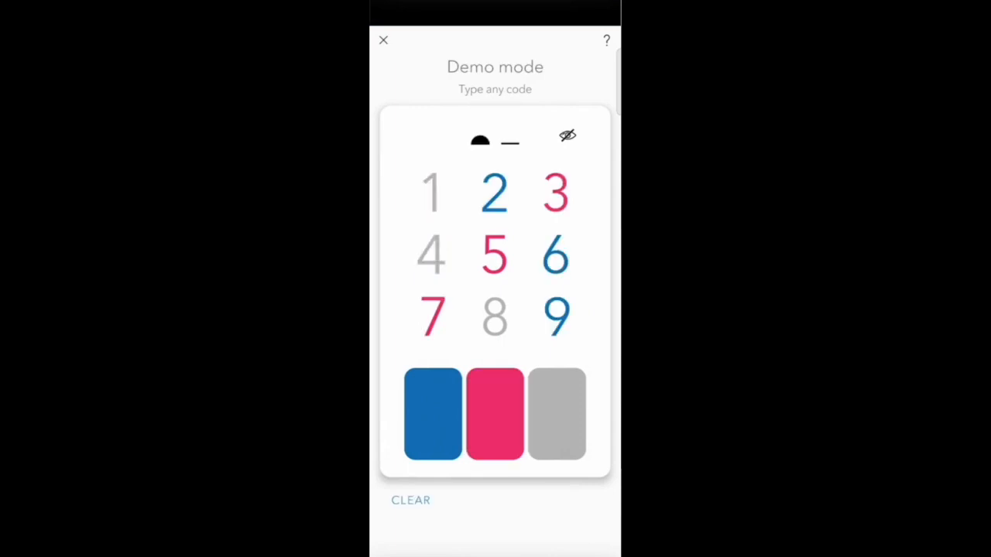
click(432, 192)
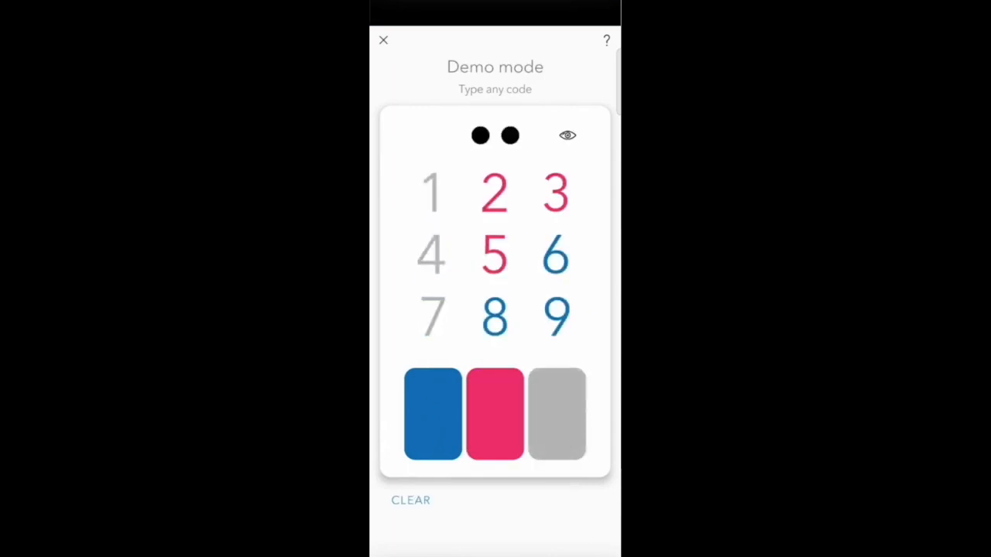
click(607, 41)
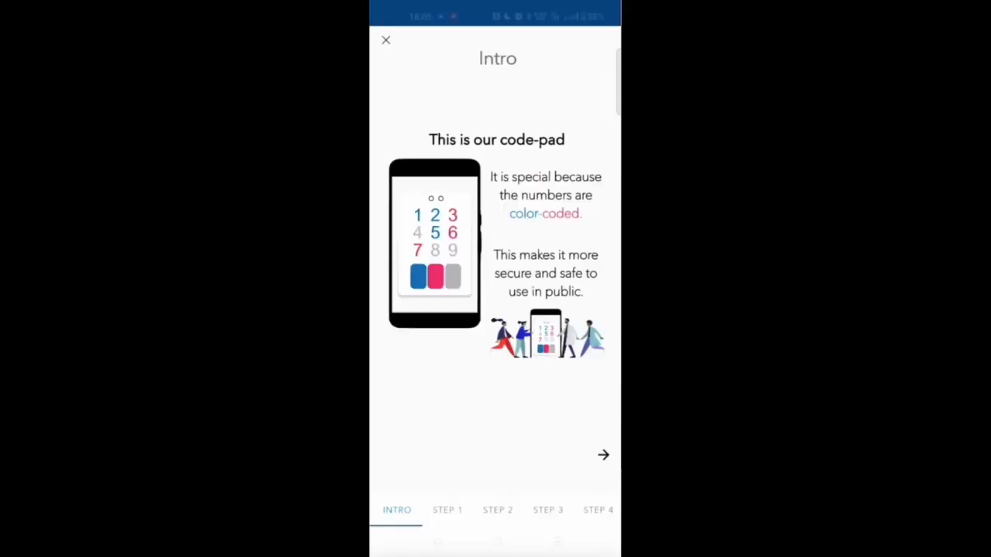
Step through the tutorial to Step 4, close it, and show the main menu.
click(604, 455)
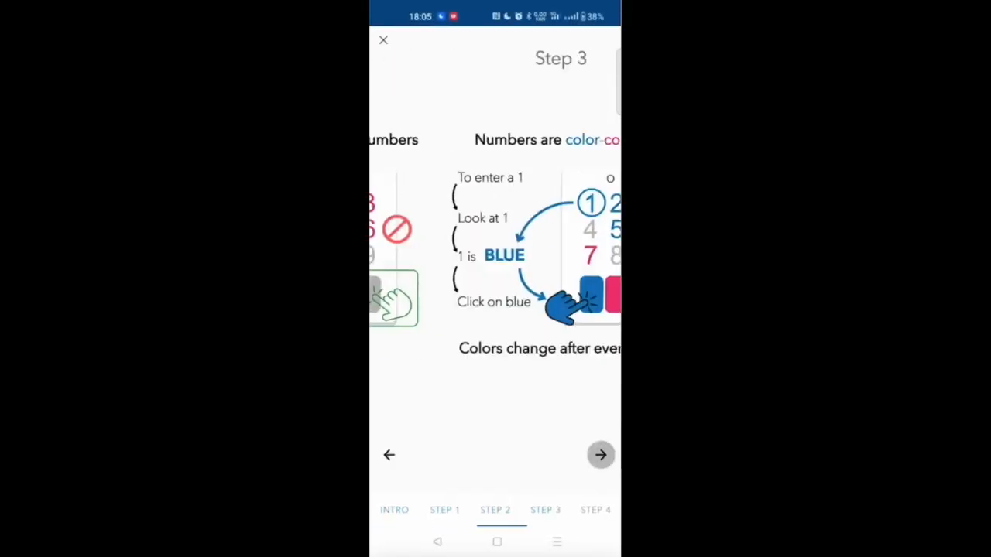
click(601, 455)
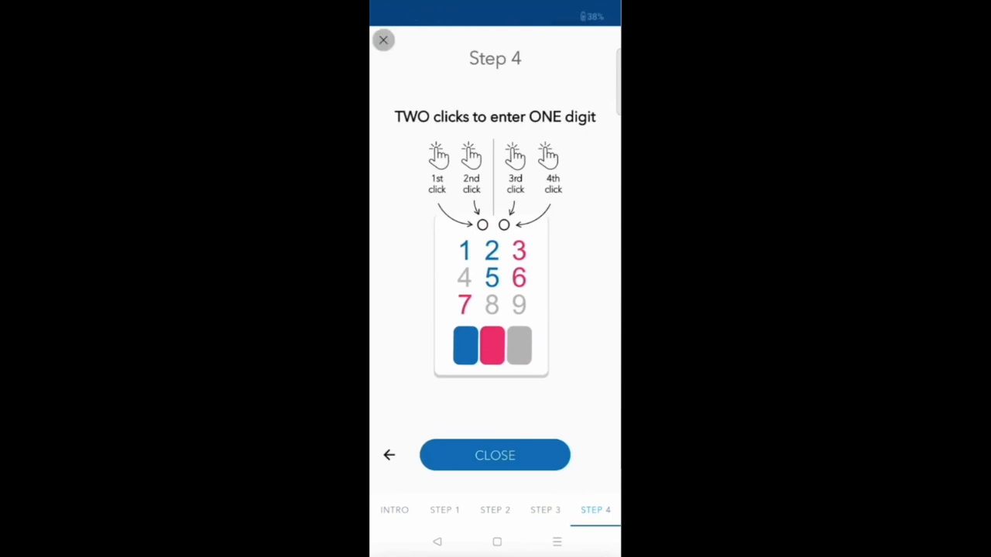
click(384, 41)
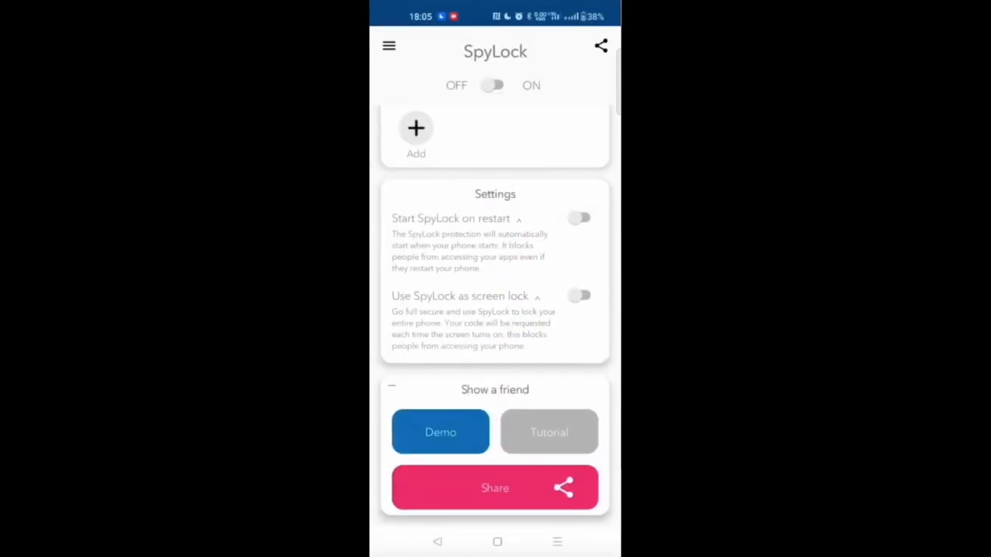
click(389, 47)
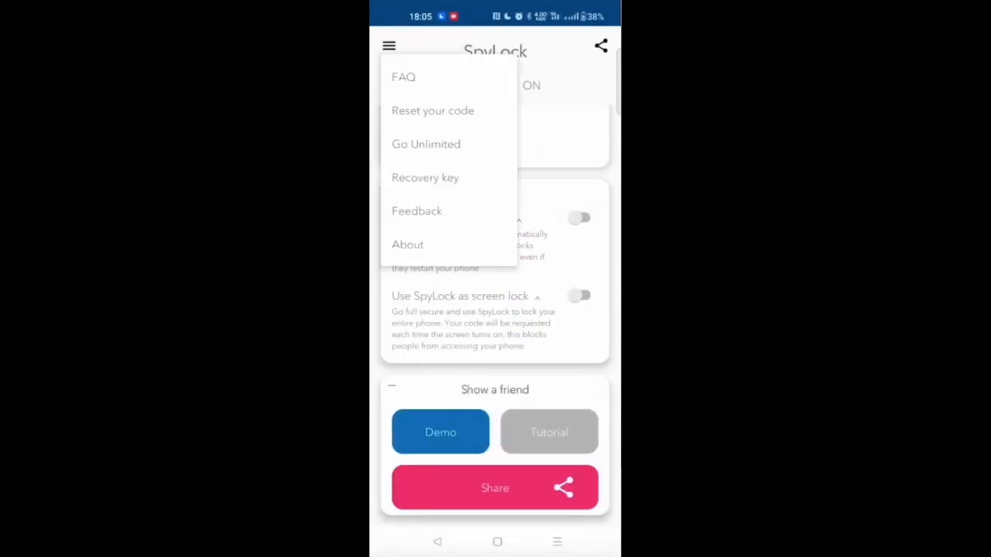